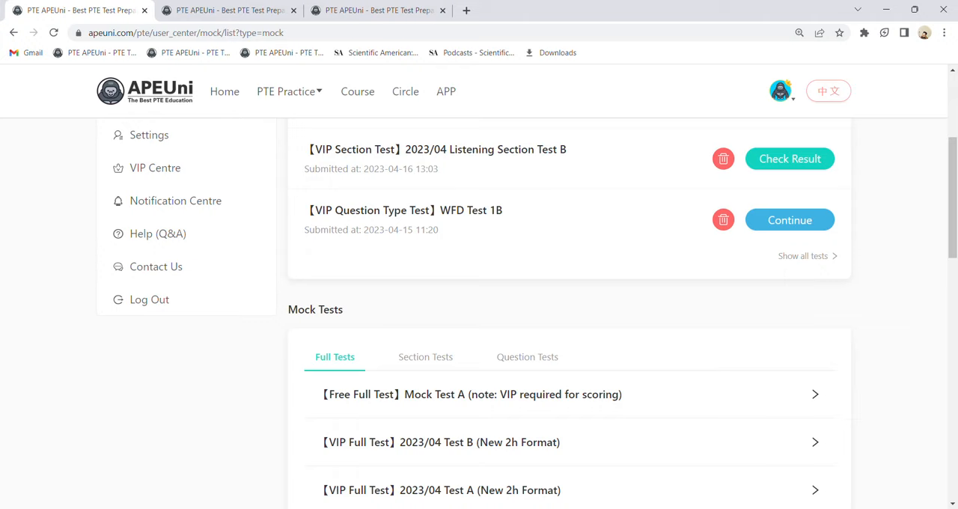
Step: Show the Question Tests mock tests and scroll down to the RS test
{"action": "left_click", "coordinate": [527, 356]}
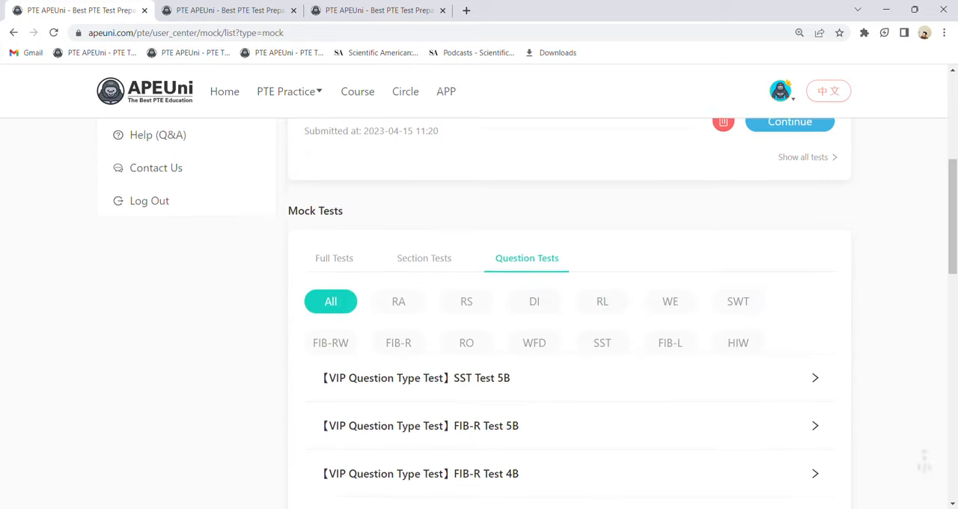
{"action": "scroll", "scroll_direction": "down", "scroll_amount": 3}
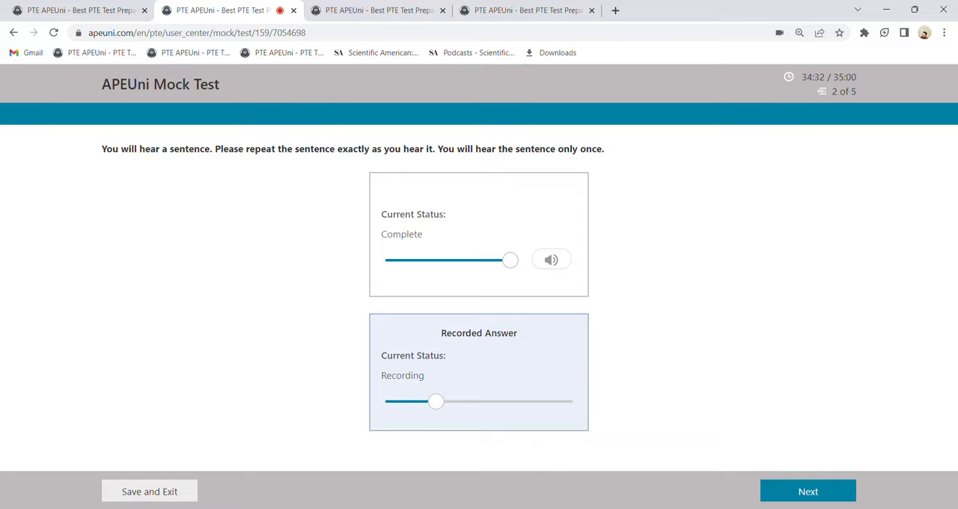
Step: Advance through Repeat Sentence questions 3, 4 and 5, then submit the test
{"action": "left_click", "coordinate": [808, 491]}
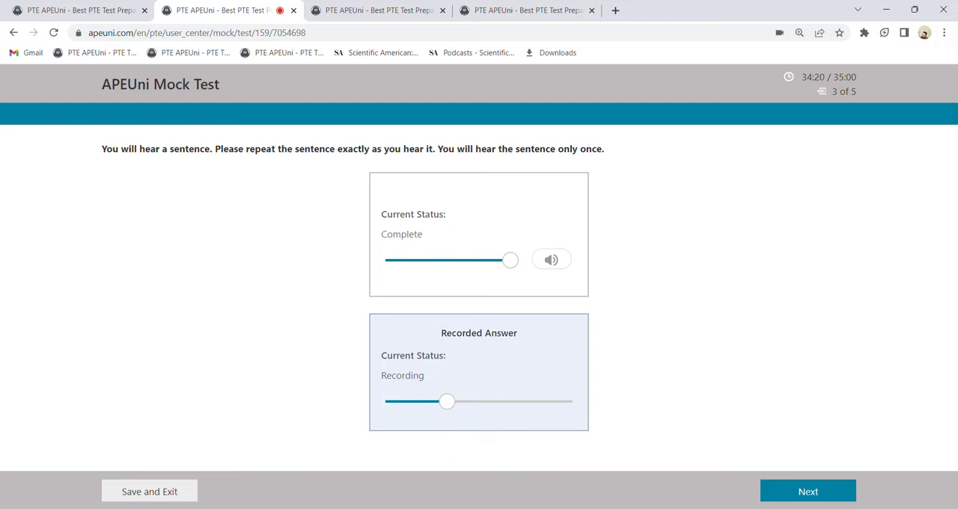
{"action": "left_click", "coordinate": [807, 491]}
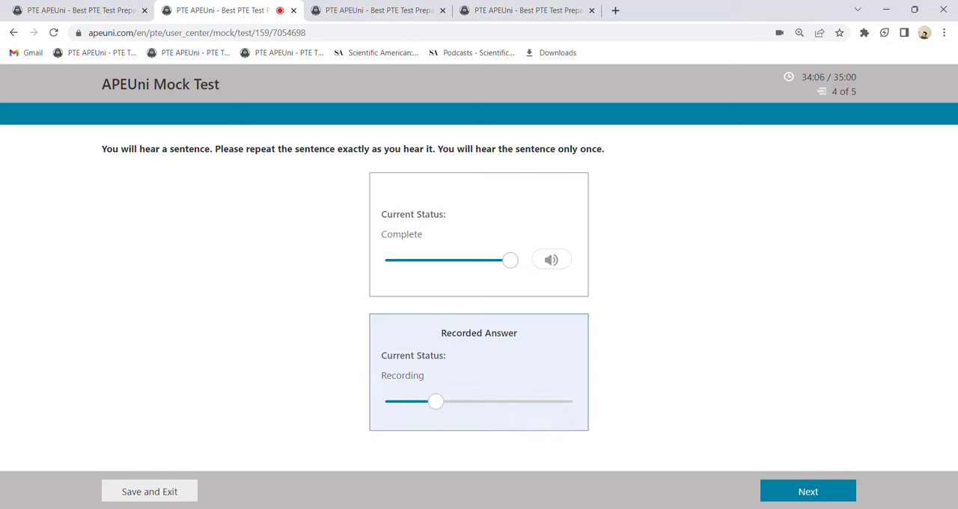
{"action": "left_click", "coordinate": [808, 491]}
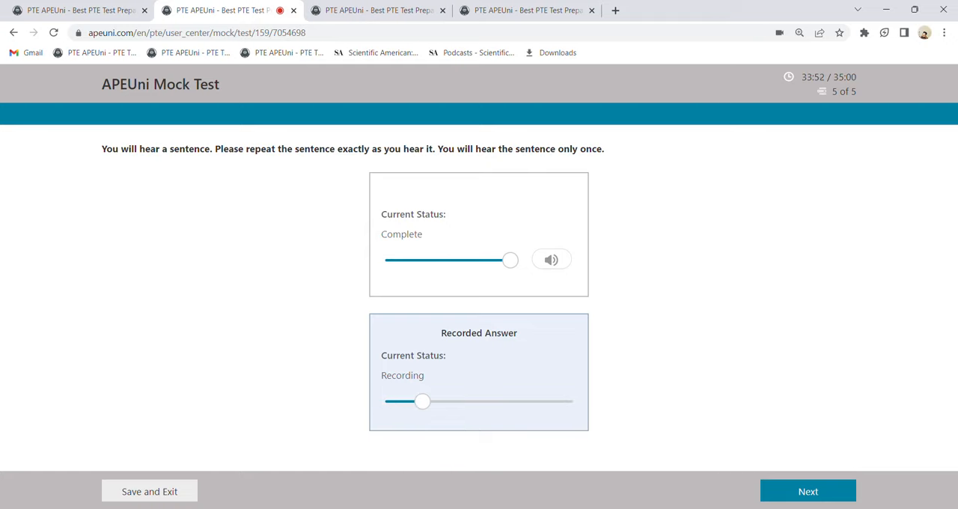
{"action": "left_click", "coordinate": [808, 491]}
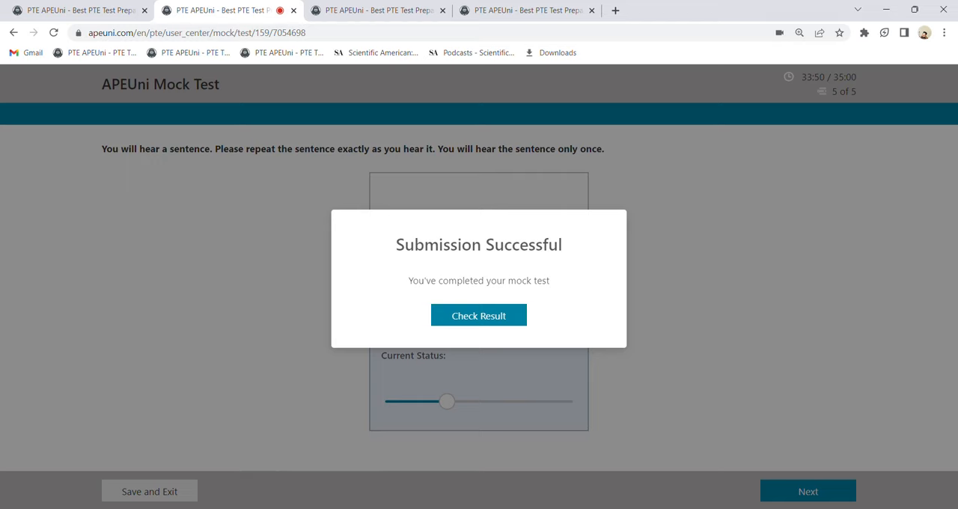
Step: Open the RS Test 3A result from the Submission Successful dialog
{"action": "left_click", "coordinate": [478, 316]}
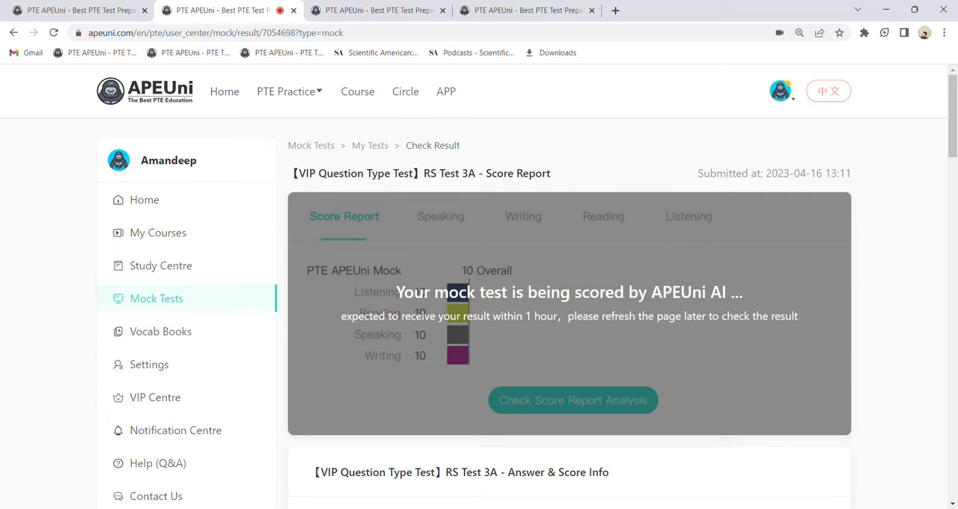
Step: Search Read Aloud practice for 338 and open 'Saving and Investment'
{"action": "left_click", "coordinate": [285, 92]}
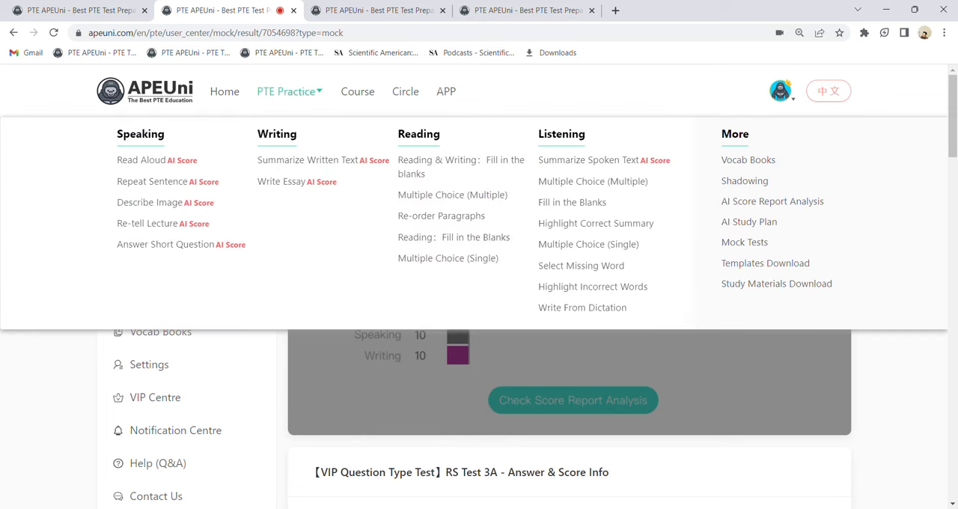
{"action": "left_click", "coordinate": [147, 159]}
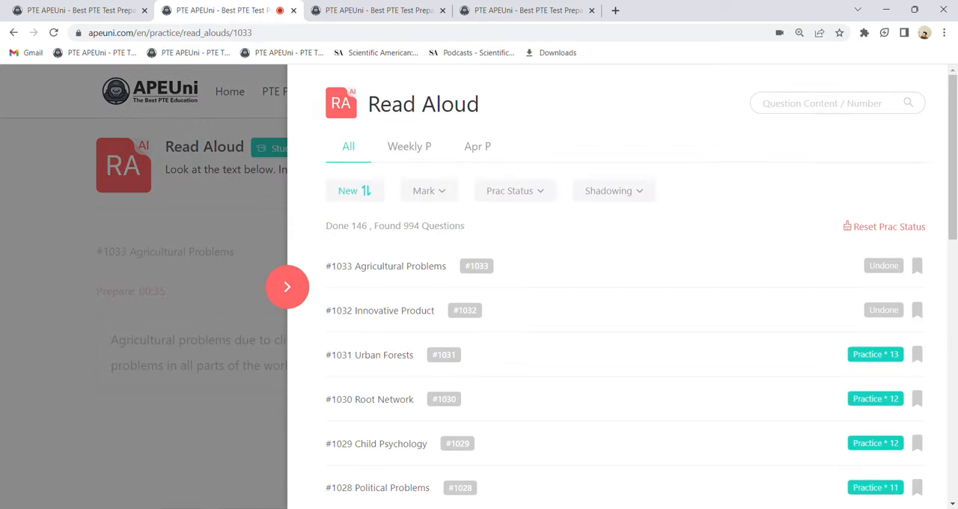
{"action": "scroll", "scroll_direction": "down", "scroll_amount": 3}
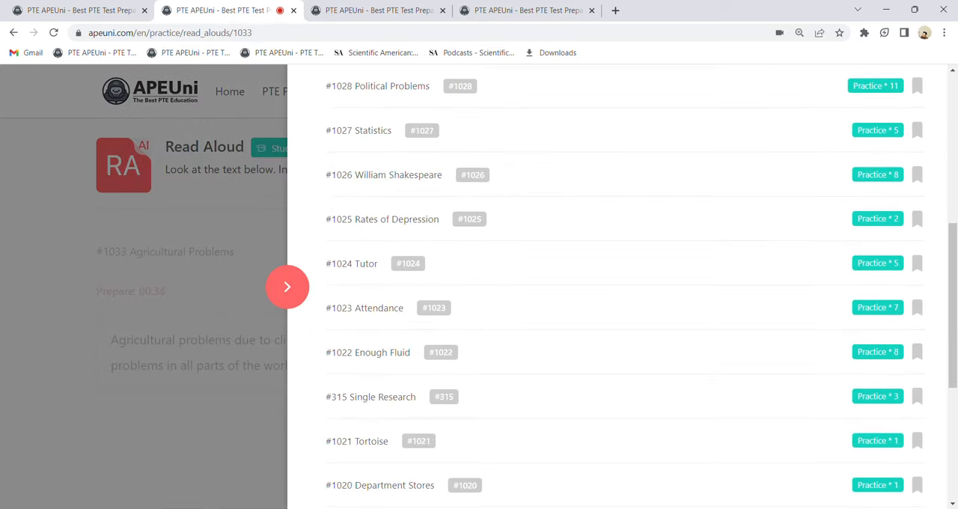
{"action": "left_click", "coordinate": [287, 287]}
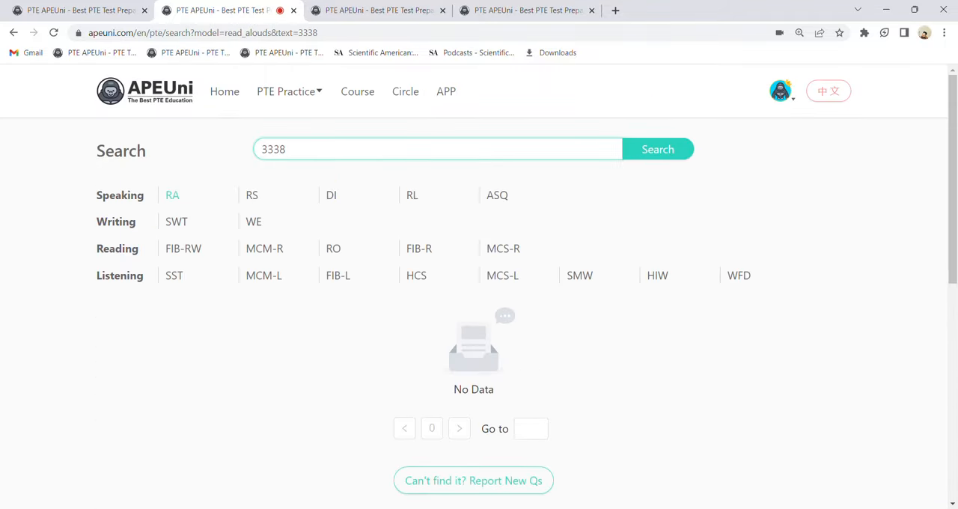
{"action": "key", "text": "Backspace"}
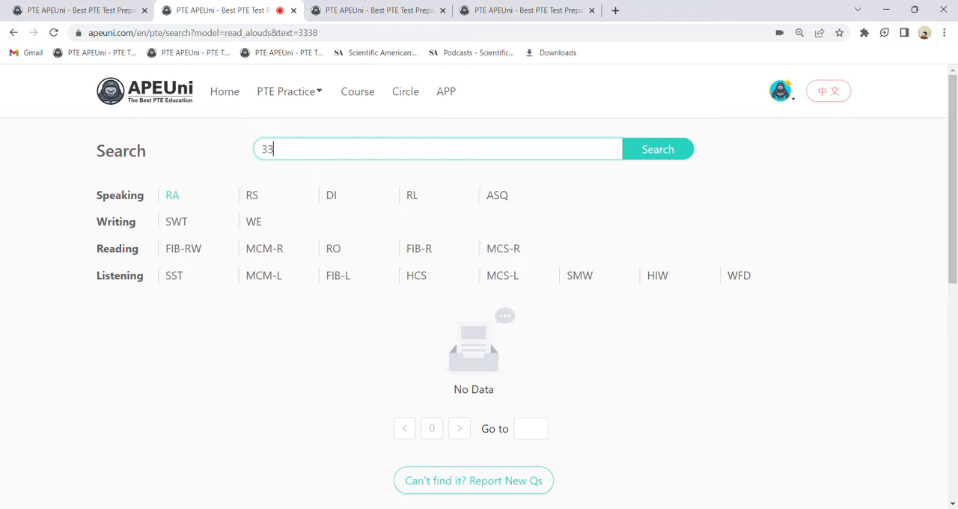
{"action": "type", "text": "8"}
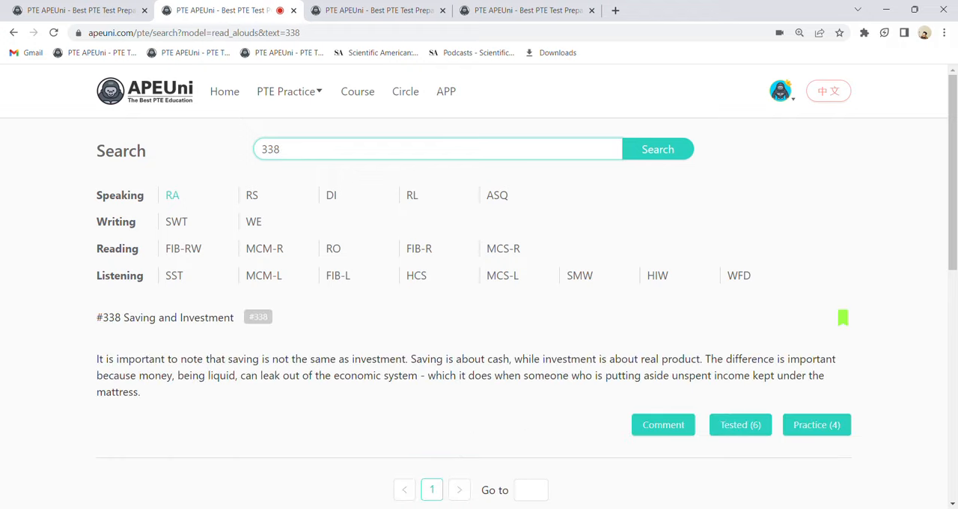
{"action": "left_click", "coordinate": [817, 425]}
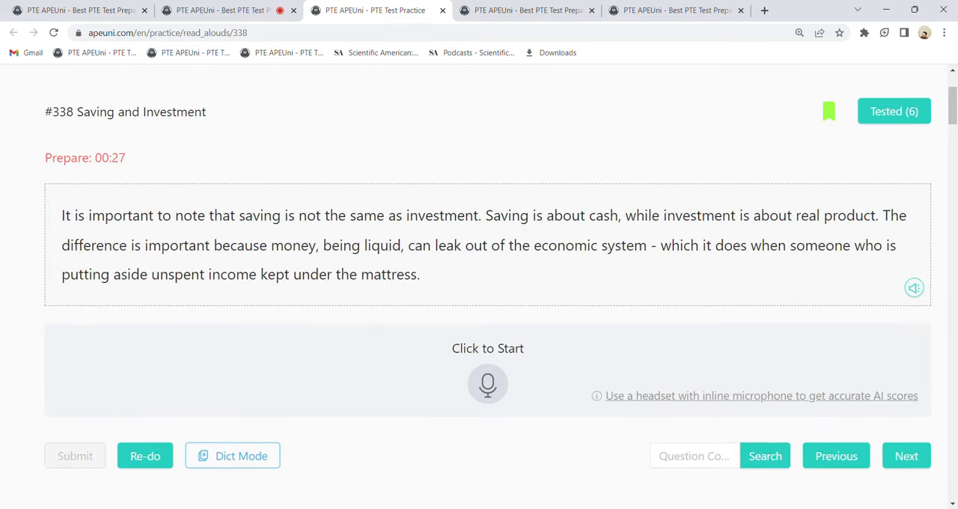
Step: Record a reading of #338, stop to submit it, and scroll to past attempts
{"action": "left_click", "coordinate": [487, 385]}
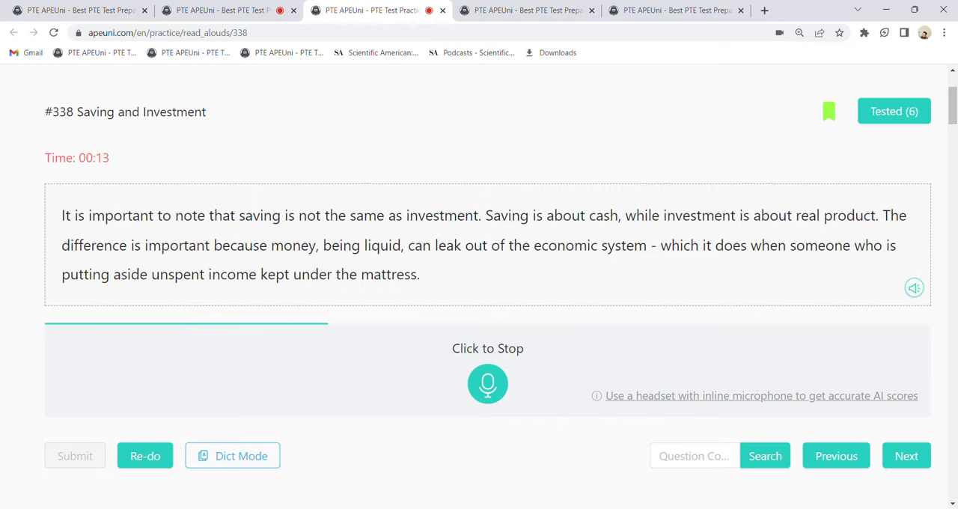
{"action": "left_click", "coordinate": [487, 384]}
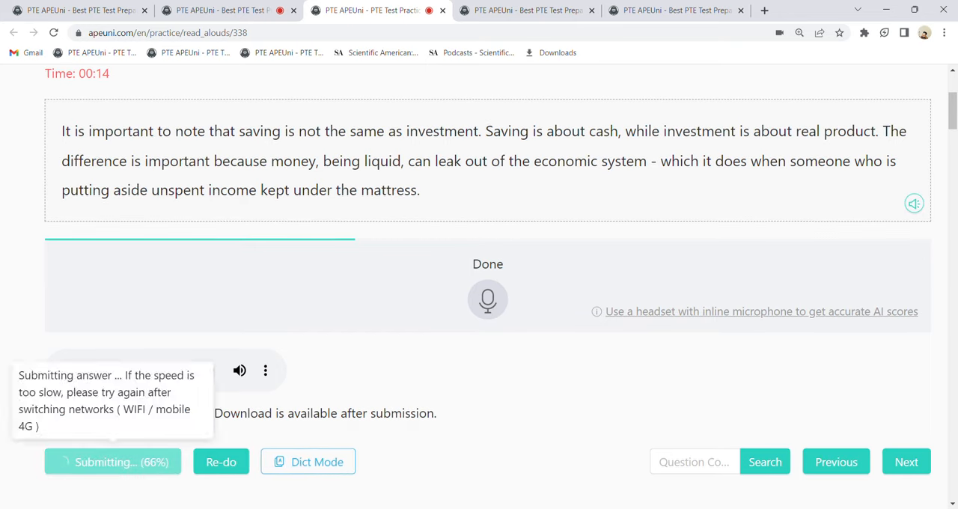
{"action": "scroll", "scroll_direction": "down", "scroll_amount": 3}
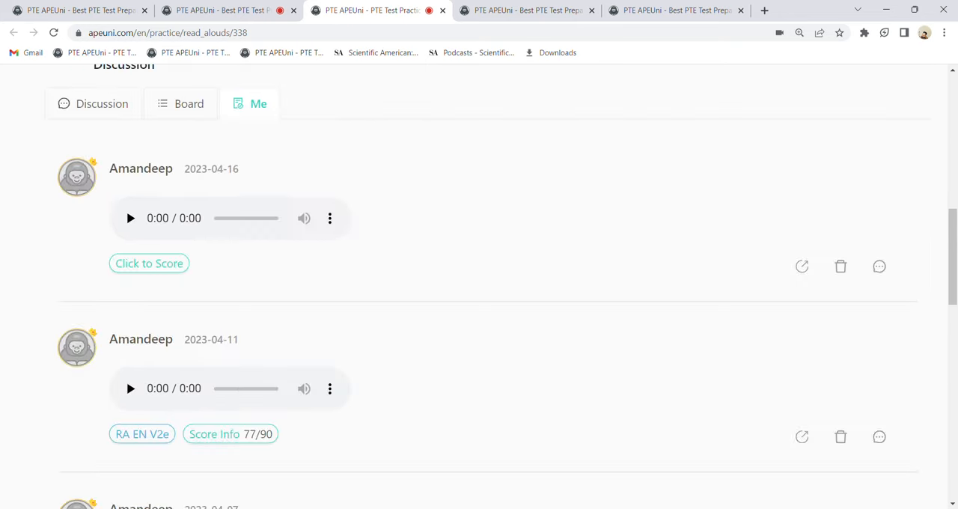
Step: Score the new attempt (content 90, pronunciation 85, fluency 88, overall 87) and close the dialog
{"action": "left_click", "coordinate": [149, 263]}
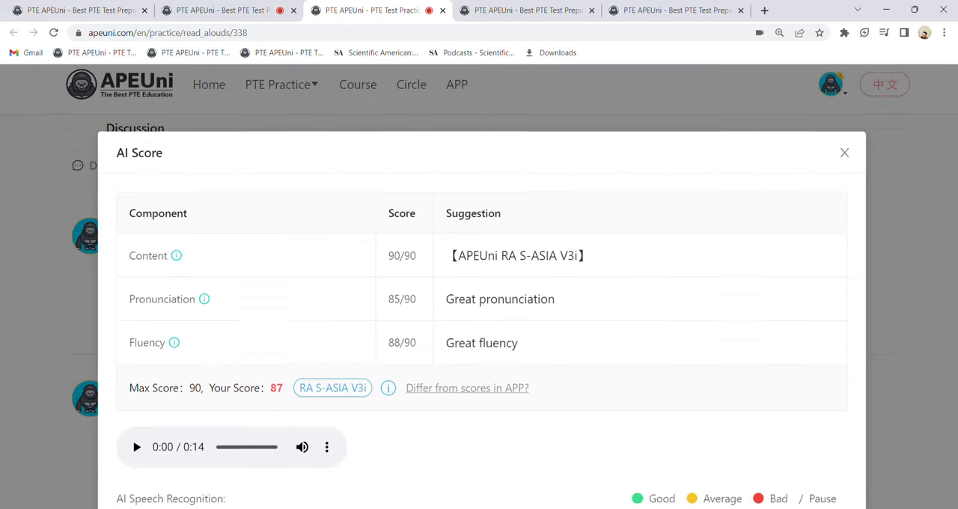
{"action": "left_click", "coordinate": [844, 152]}
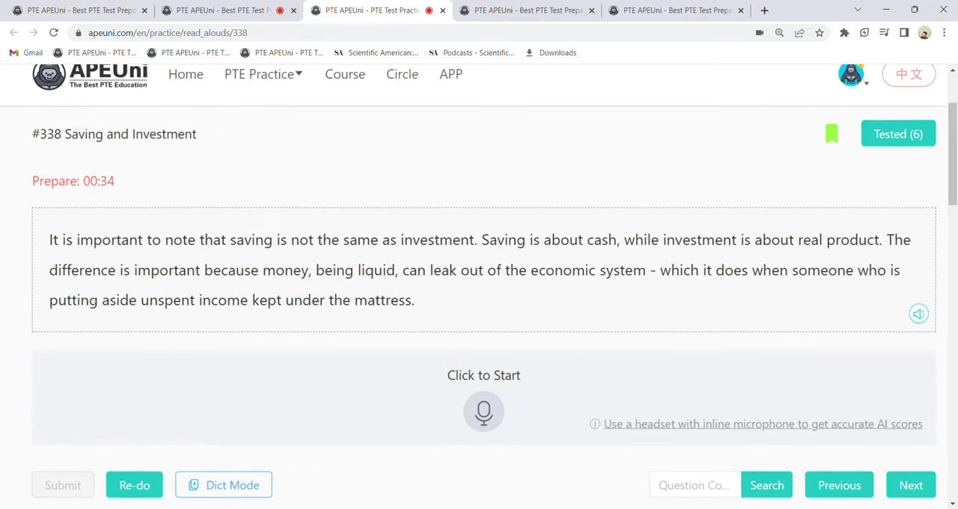
Step: Record and submit another reading of Read Aloud #338
{"action": "left_click", "coordinate": [484, 412]}
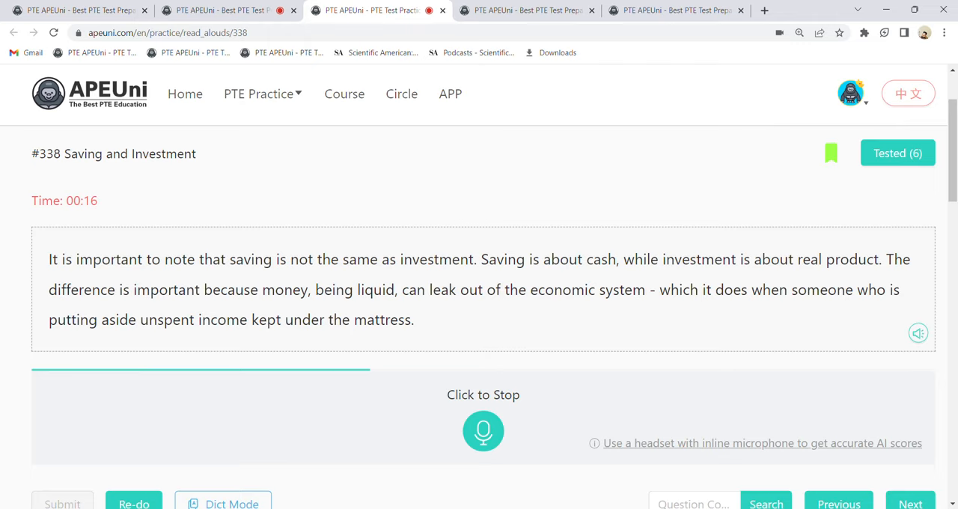
{"action": "left_click", "coordinate": [483, 431]}
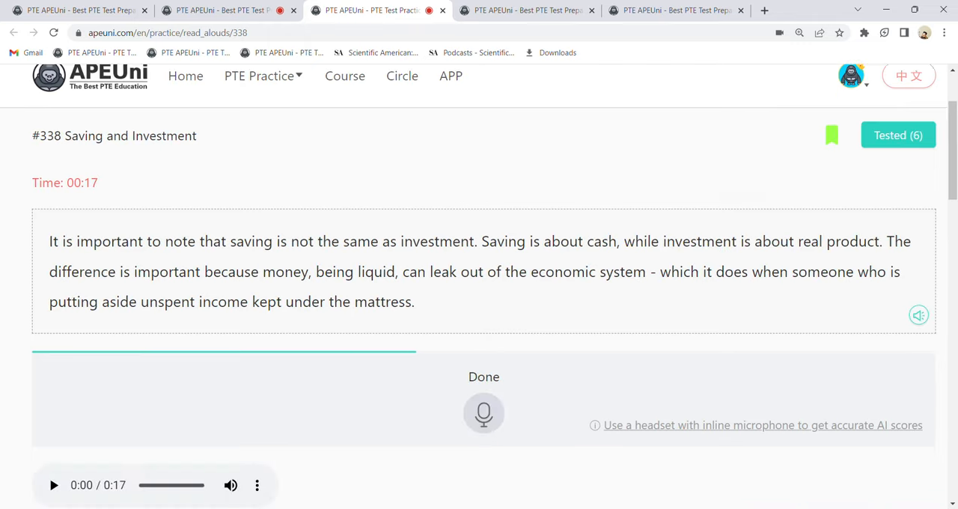
{"action": "scroll", "scroll_direction": "down", "scroll_amount": 3}
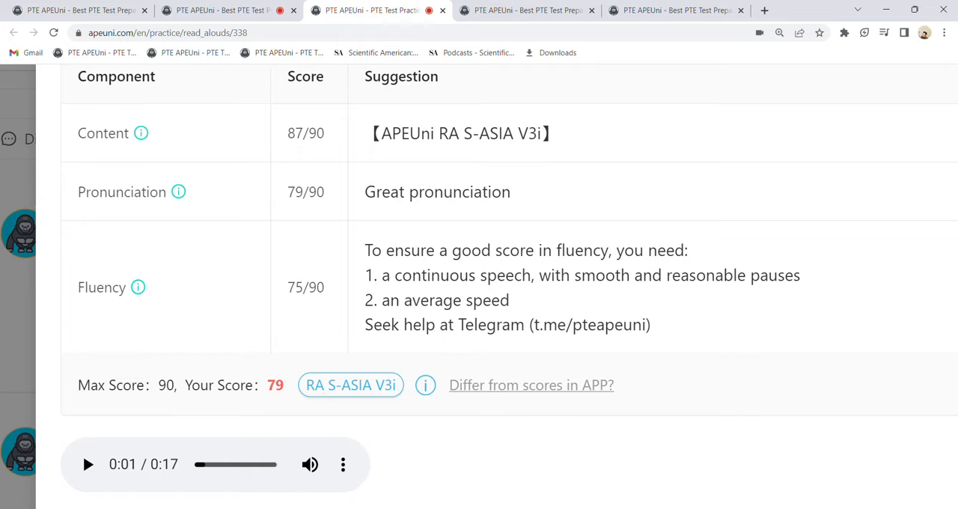
Step: Read the 79/90 Score Info table, then return to the mock report tab
{"action": "scroll", "scroll_direction": "down", "scroll_amount": 3}
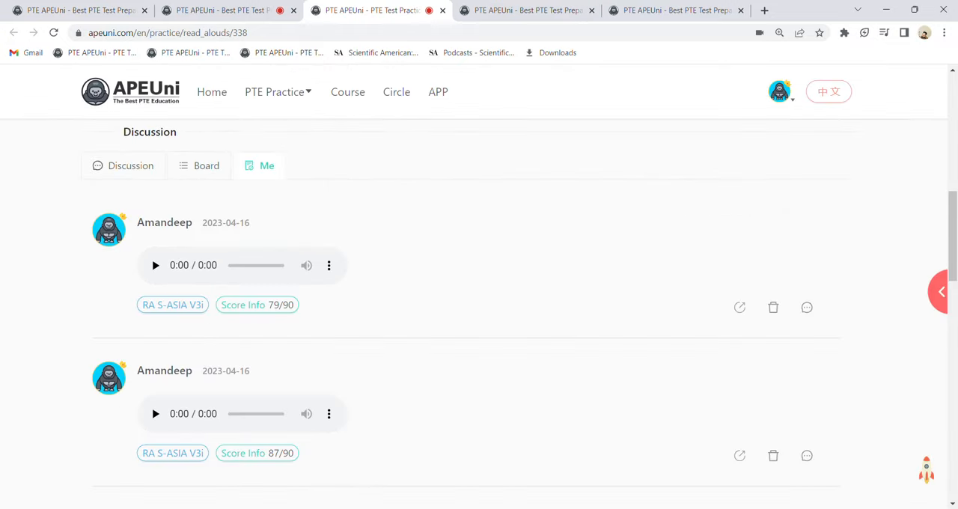
{"action": "scroll", "scroll_direction": "up", "scroll_amount": 3}
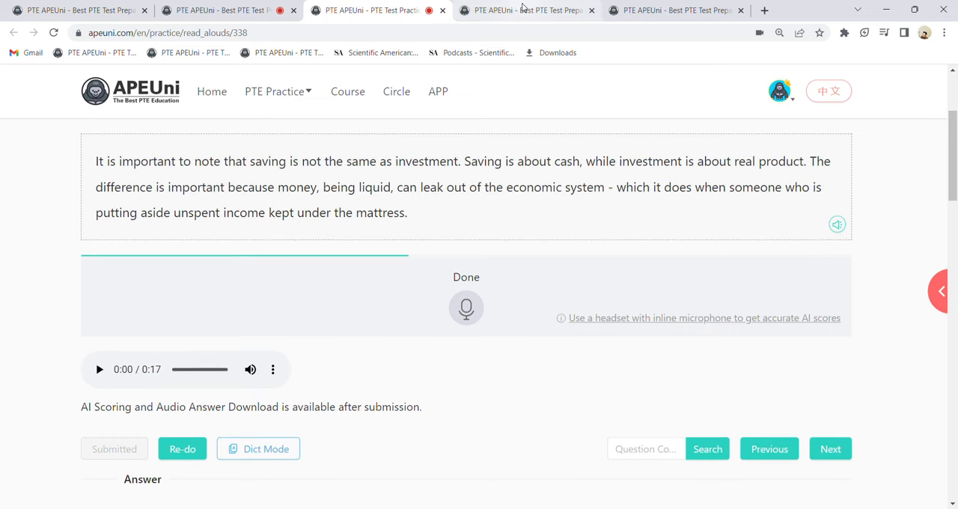
{"action": "left_click", "coordinate": [674, 10]}
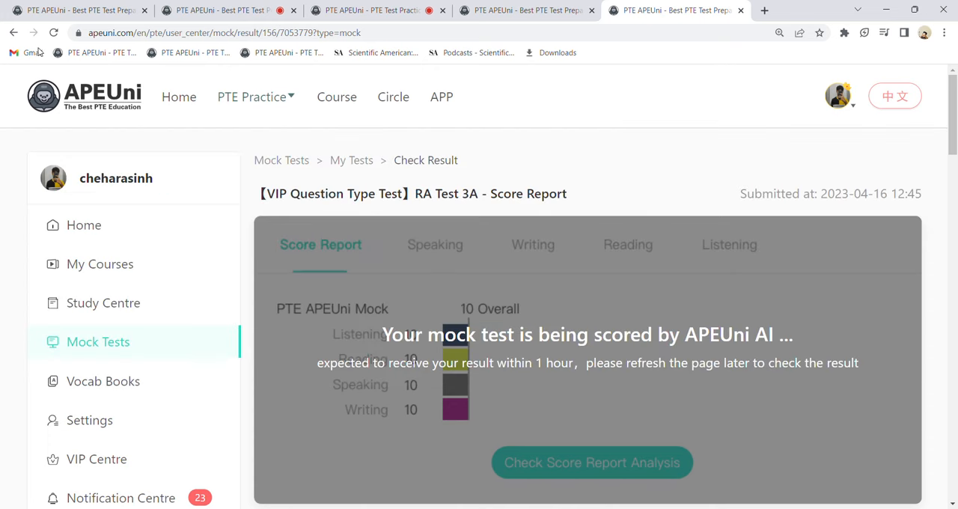
Step: Reload the RA Test 3A report and scroll through it to the Mock Tests list
{"action": "left_click", "coordinate": [53, 32]}
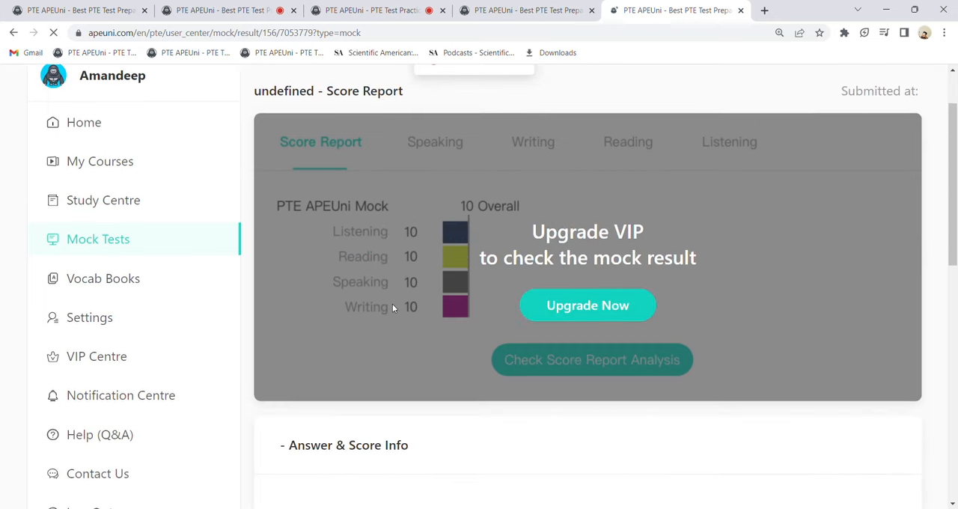
{"action": "scroll", "scroll_direction": "down", "scroll_amount": 3}
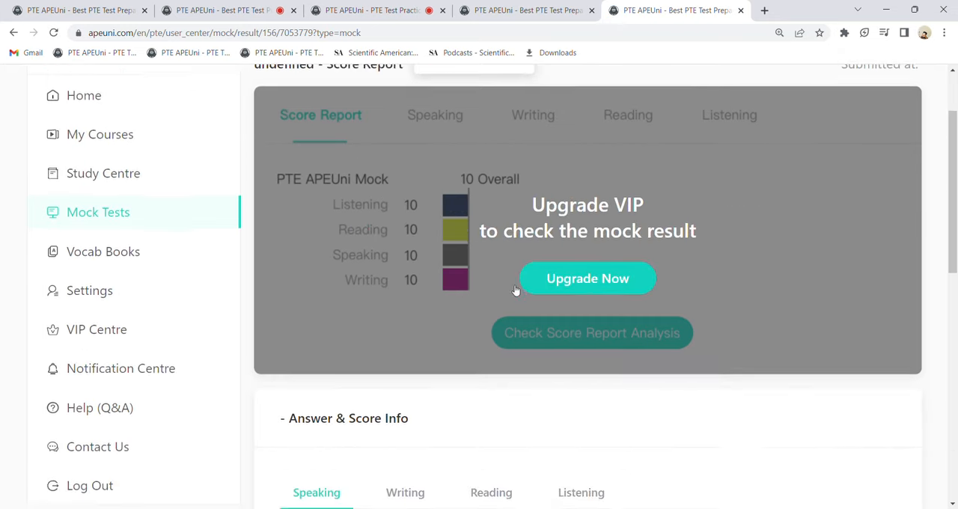
{"action": "scroll", "scroll_direction": "down", "scroll_amount": 3}
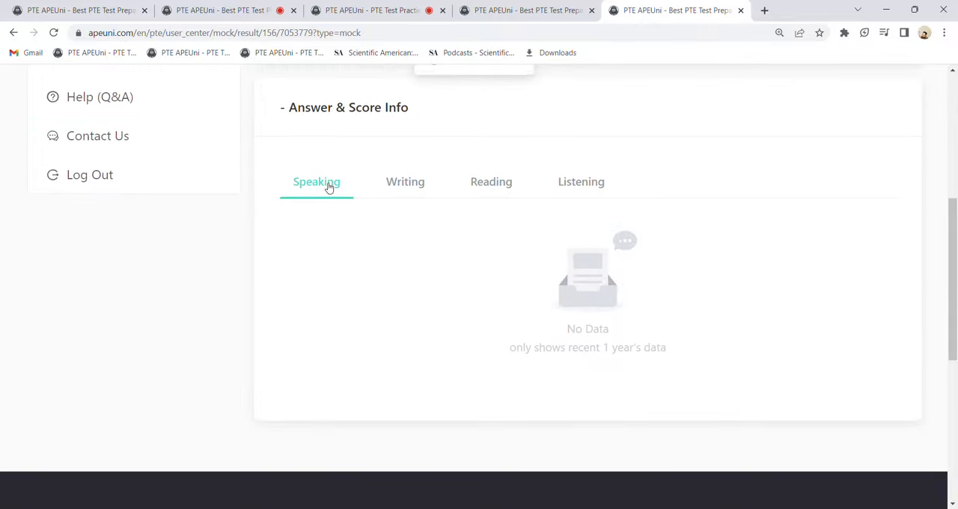
{"action": "scroll", "scroll_direction": "up", "scroll_amount": 3}
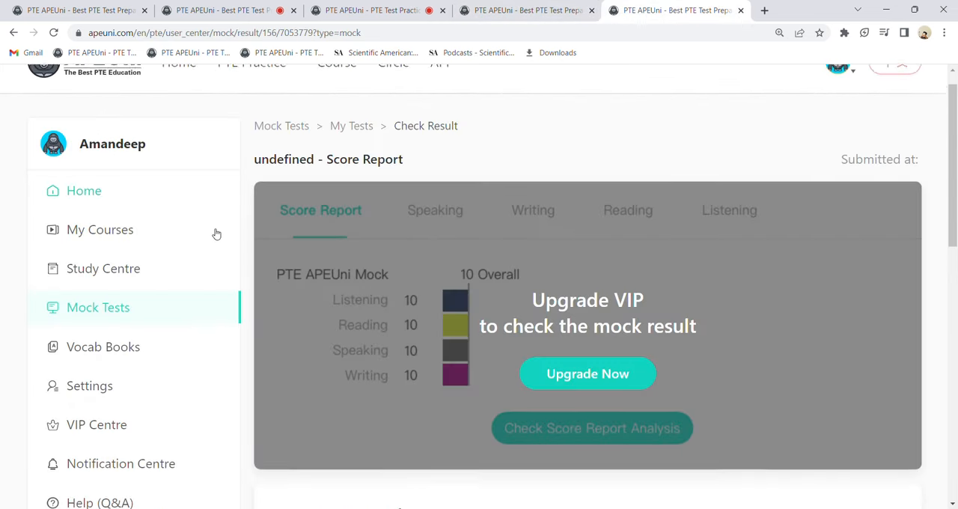
{"action": "scroll", "scroll_direction": "up", "scroll_amount": 3}
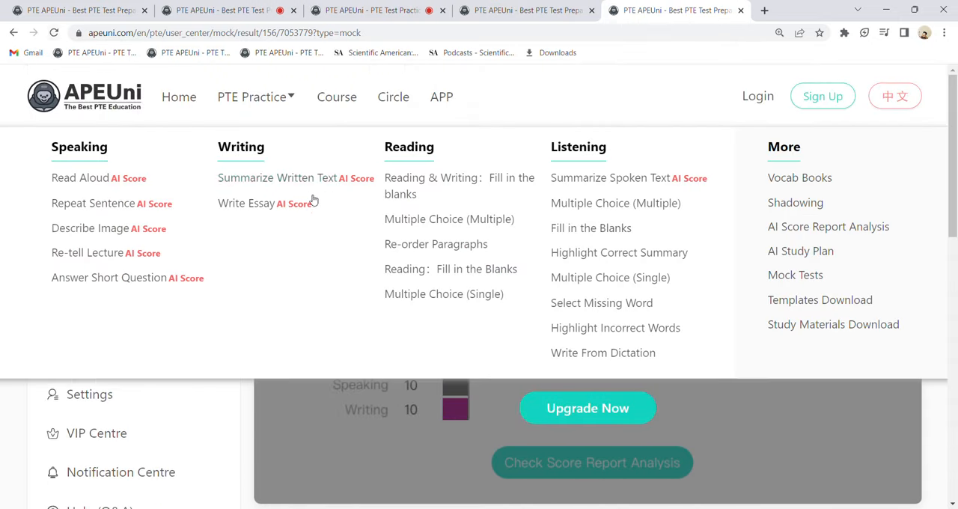
{"action": "scroll", "scroll_direction": "down", "scroll_amount": 3}
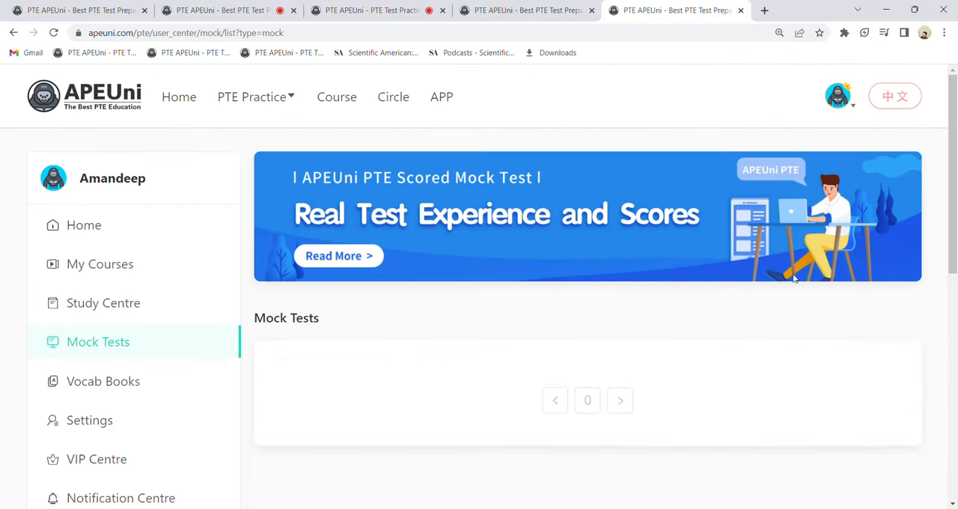
{"action": "scroll", "scroll_direction": "down", "scroll_amount": 3}
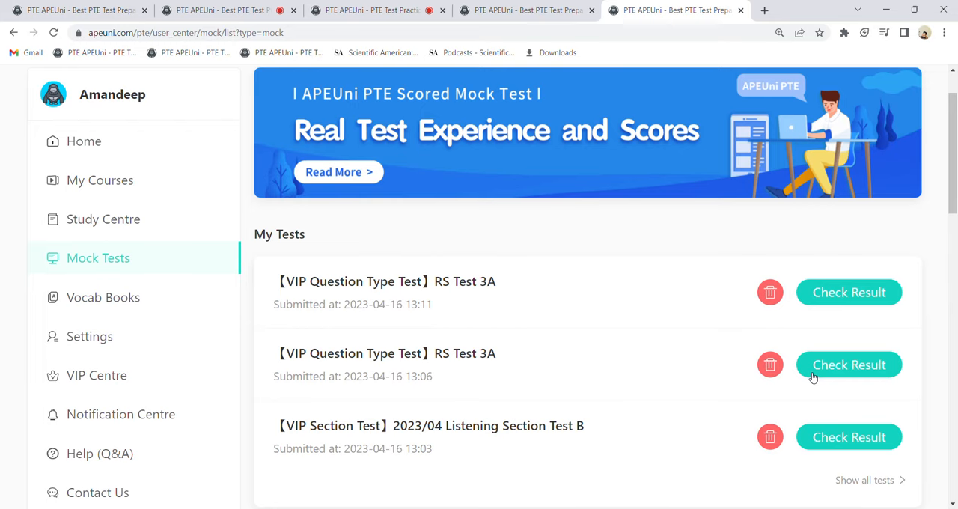
Step: Open the latest RS Test 3A result and scroll its 74.0% per-question scores
{"action": "left_click", "coordinate": [849, 292]}
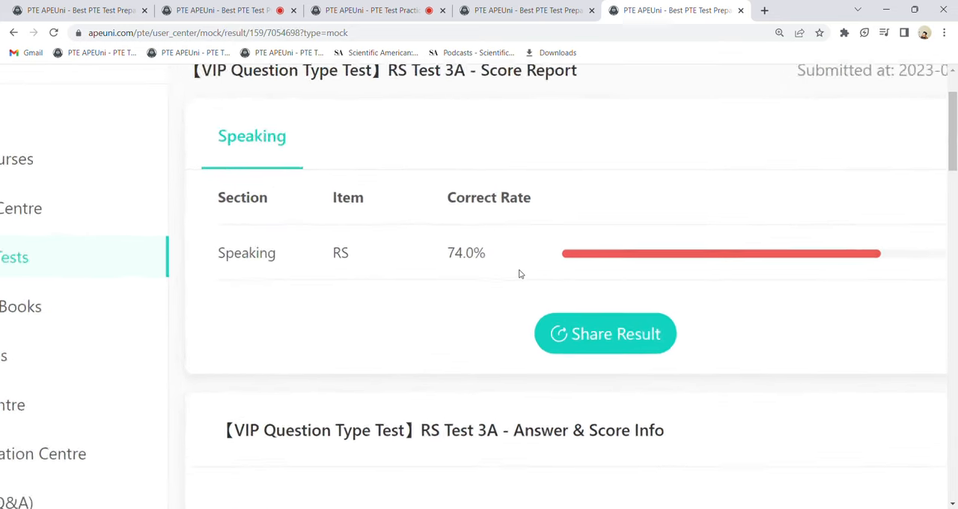
{"action": "scroll", "scroll_direction": "up", "scroll_amount": 3}
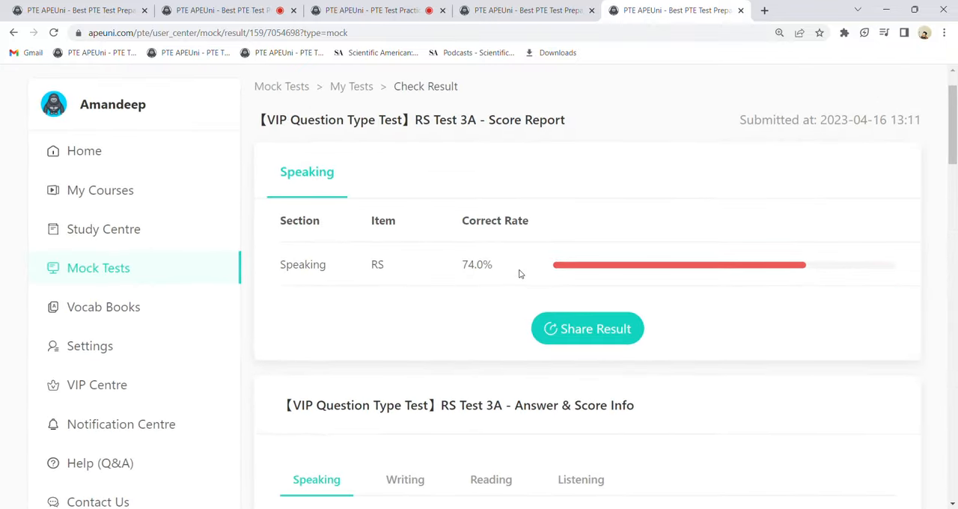
{"action": "scroll", "scroll_direction": "down", "scroll_amount": 3}
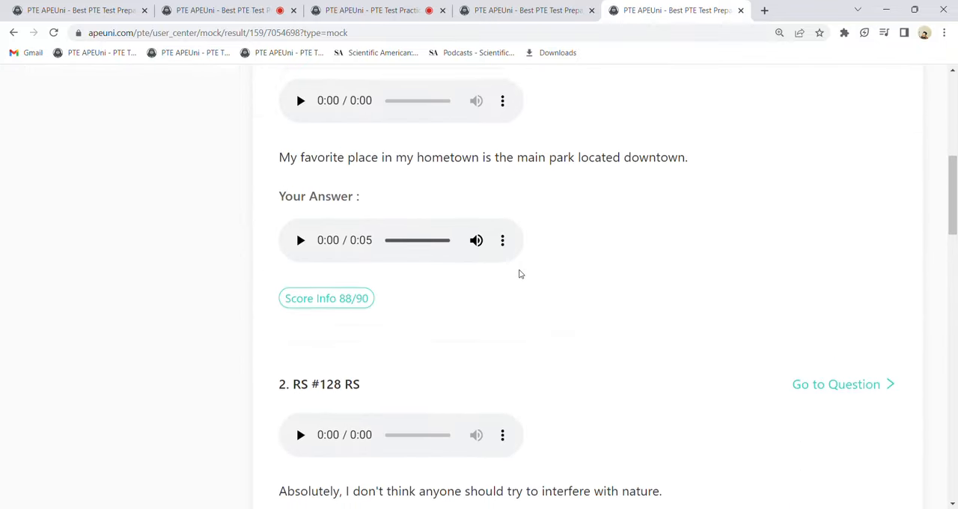
{"action": "scroll", "scroll_direction": "down", "scroll_amount": 3}
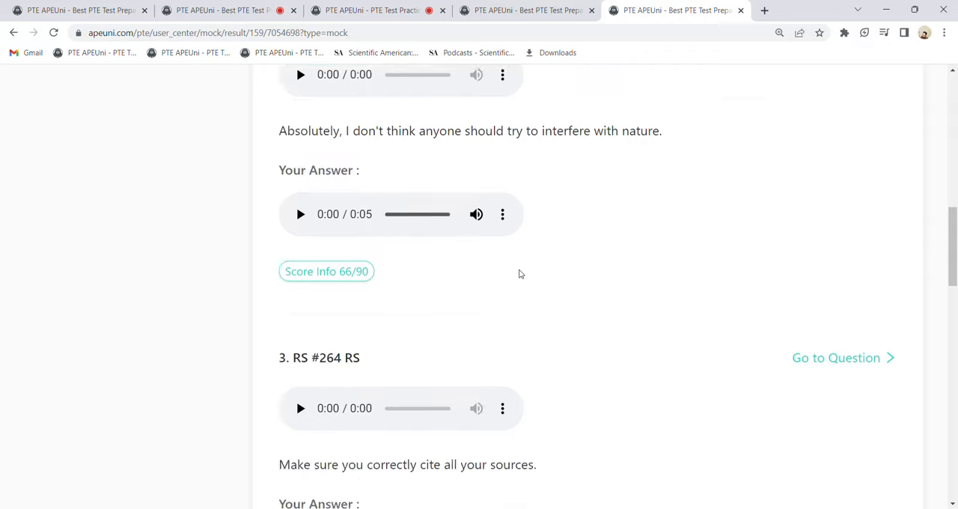
{"action": "scroll", "scroll_direction": "down", "scroll_amount": 3}
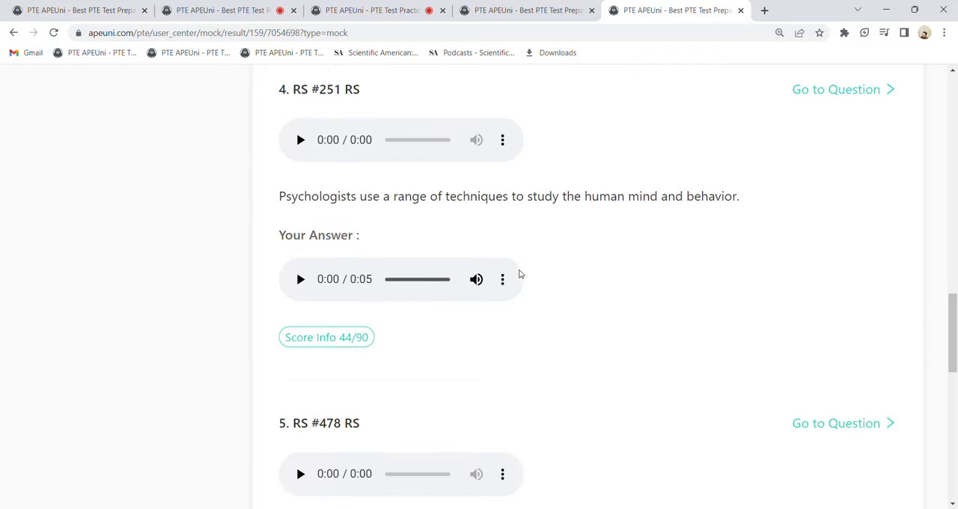
{"action": "scroll", "scroll_direction": "down", "scroll_amount": 3}
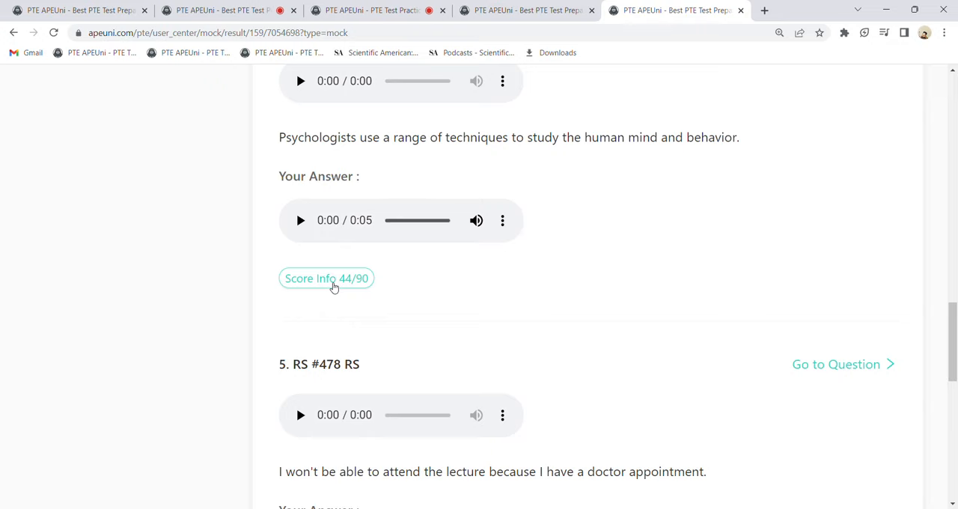
{"action": "scroll", "scroll_direction": "down", "scroll_amount": 3}
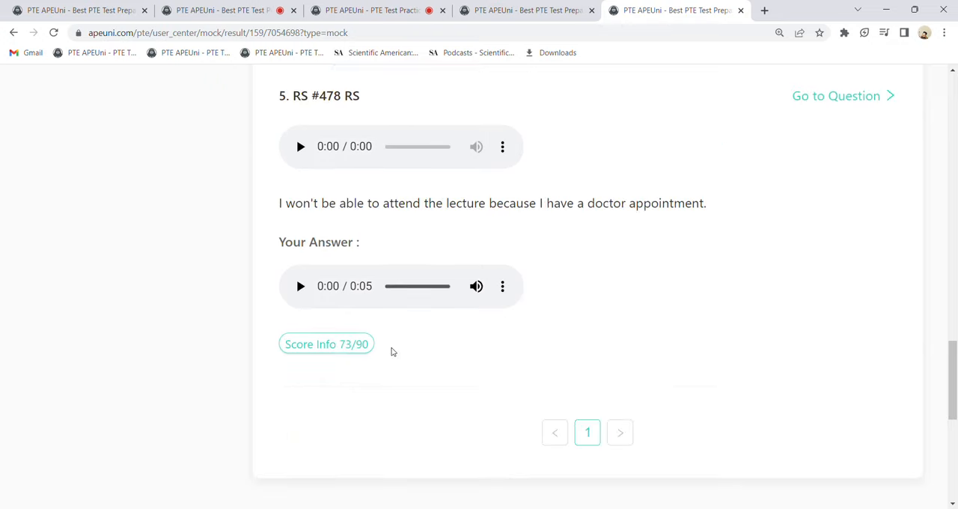
{"action": "scroll", "scroll_direction": "up", "scroll_amount": 3}
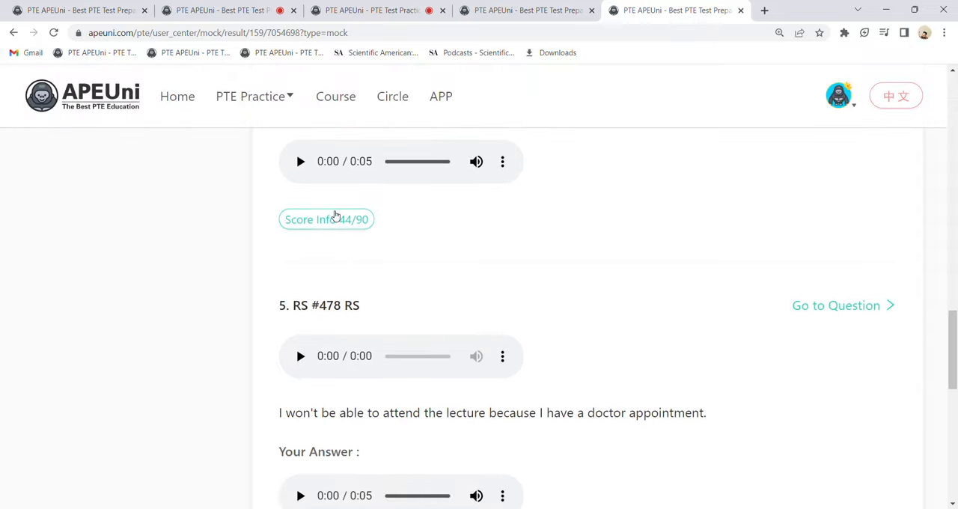
{"action": "scroll", "scroll_direction": "up", "scroll_amount": 3}
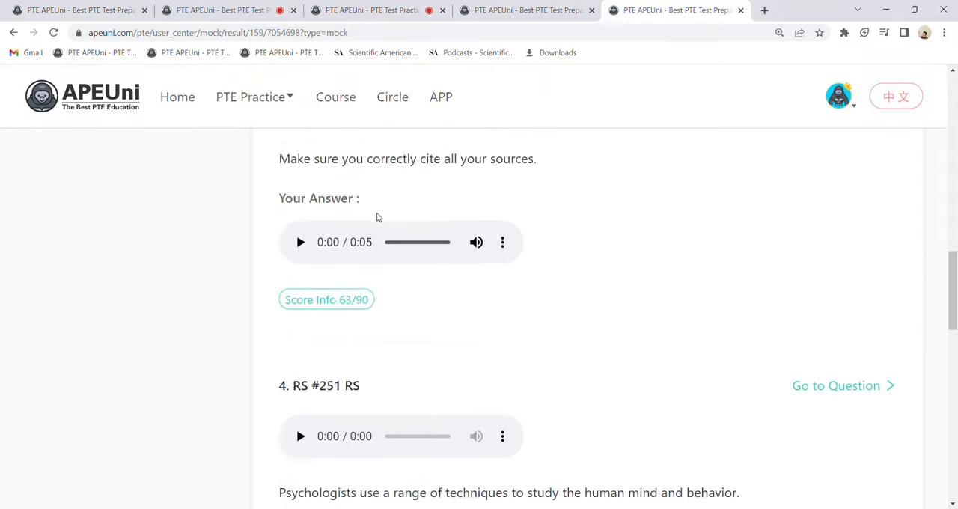
{"action": "scroll", "scroll_direction": "up", "scroll_amount": 3}
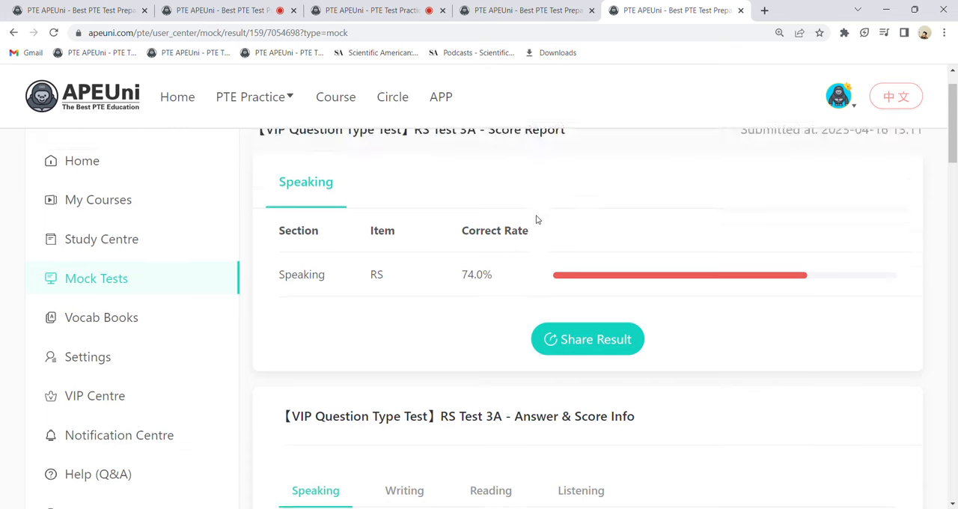
{"action": "scroll", "scroll_direction": "up", "scroll_amount": 3}
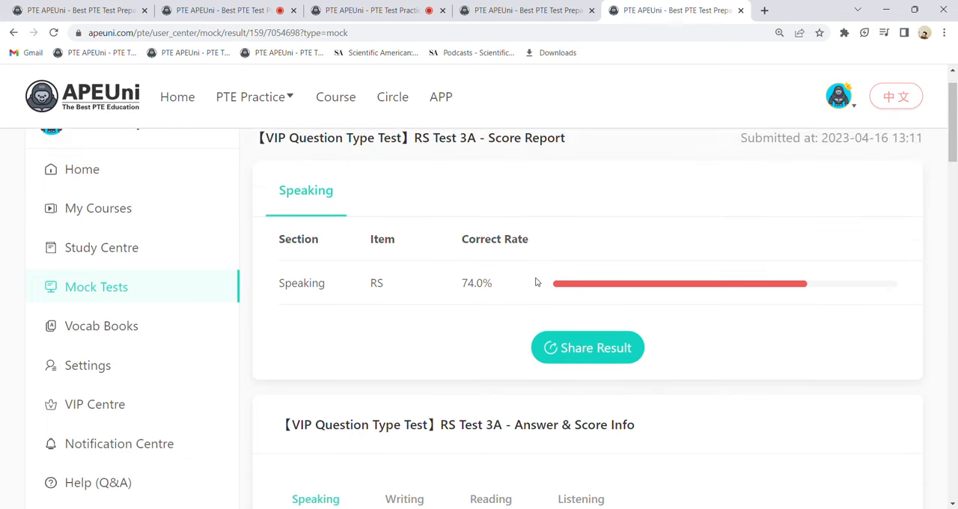